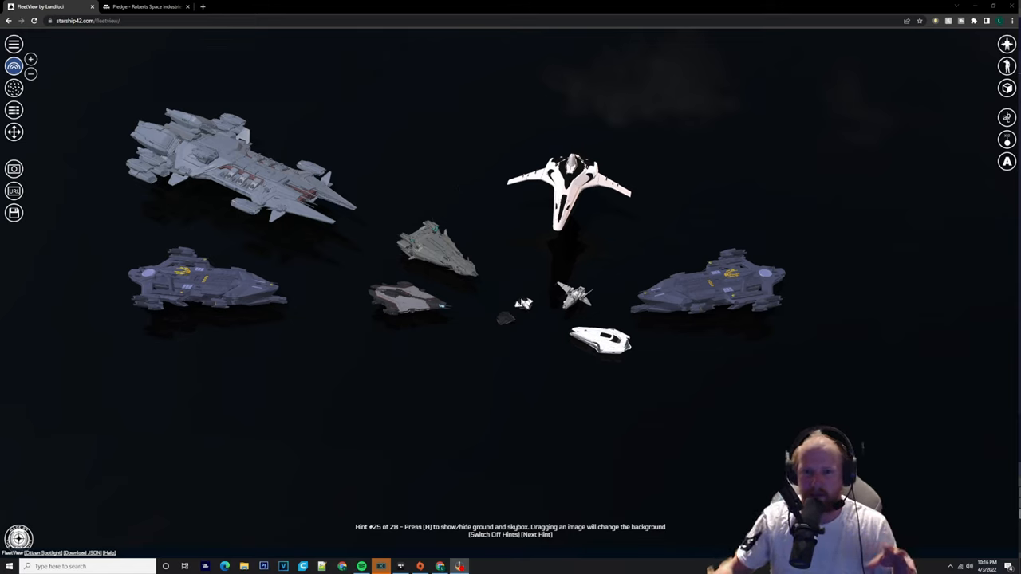
Step: Inspect the Banu Merchantman in its detail view, rotating the model, then return to the fleet
click(571, 191)
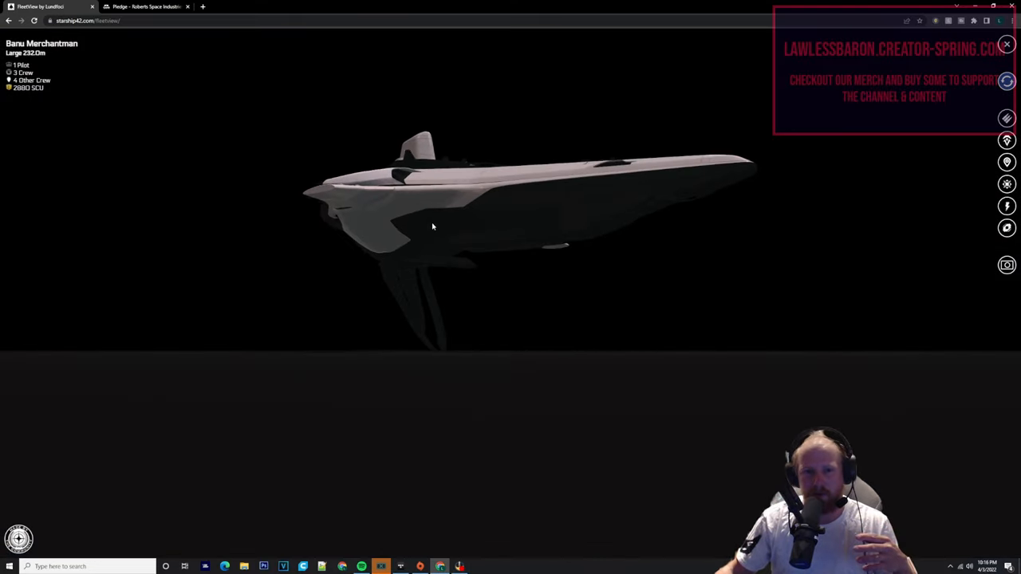
drag(434, 226, 584, 222)
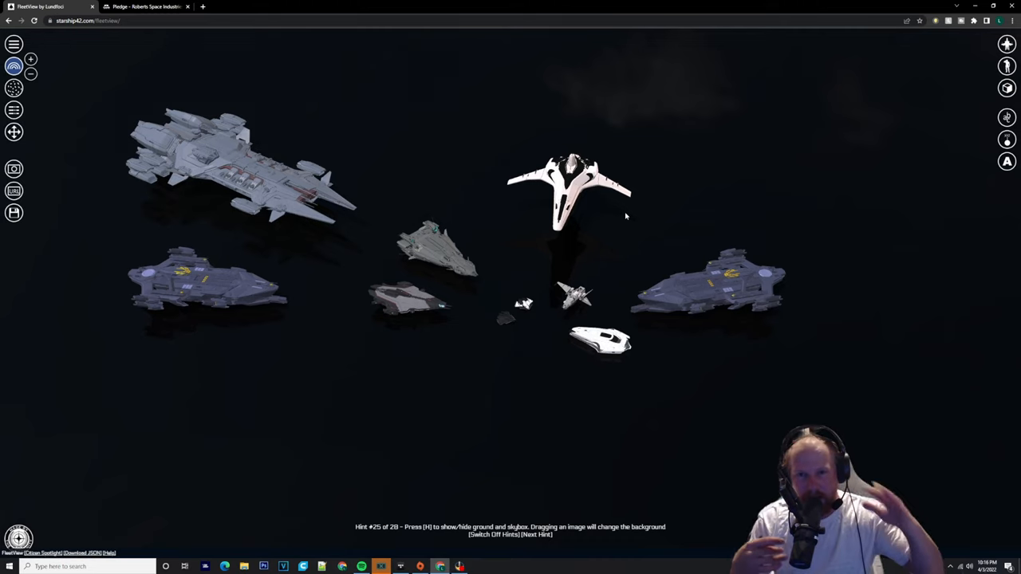
click(537, 534)
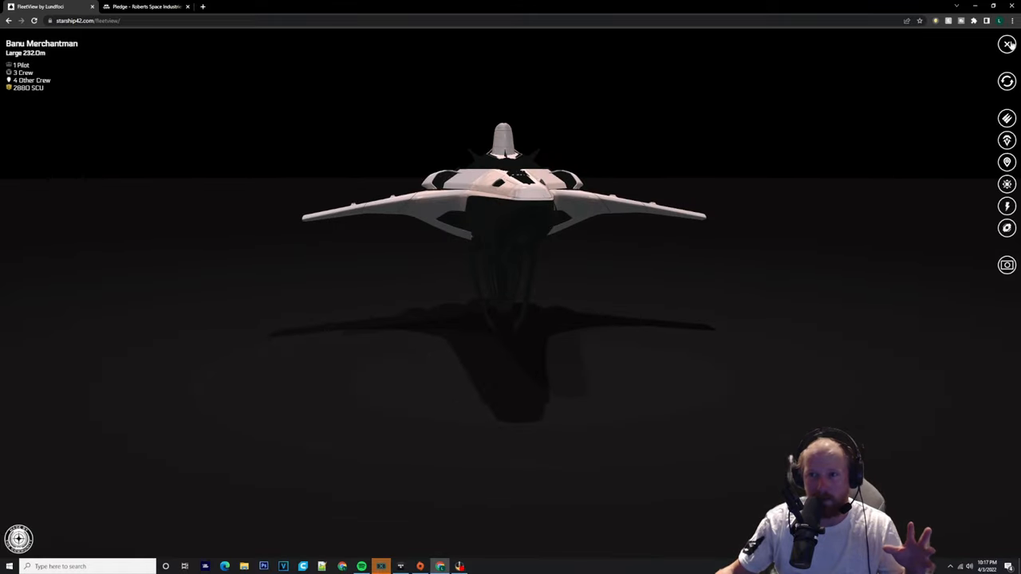
click(1006, 44)
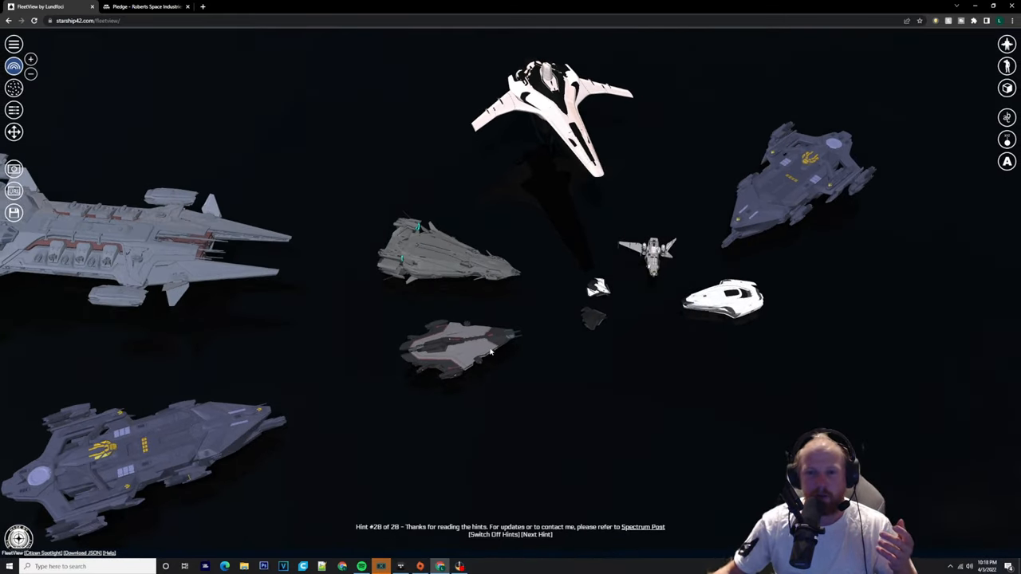
Step: Inspect the Aegis Nautilus with its turrets and weapons list, viewing it from above
click(450, 347)
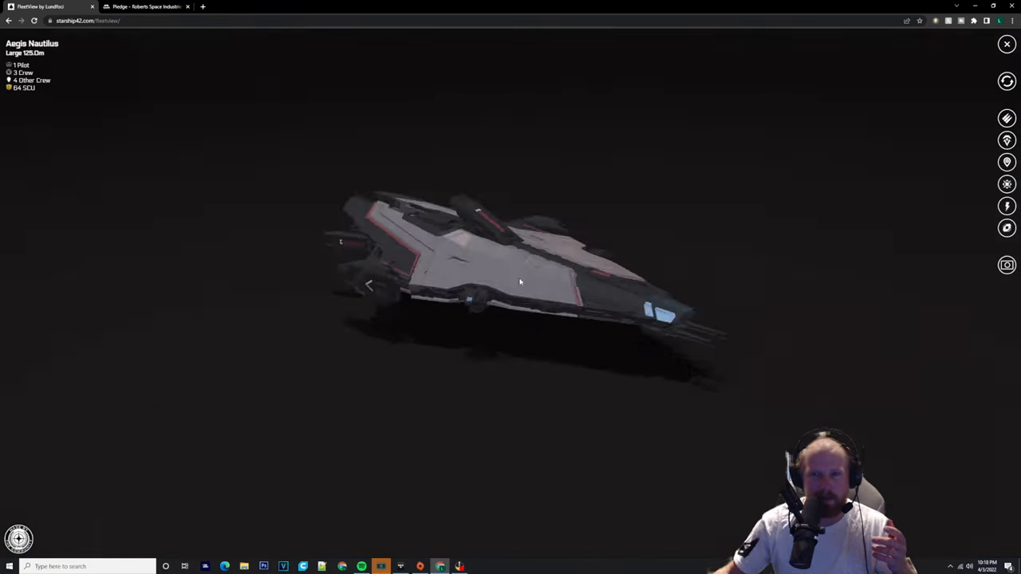
click(1006, 118)
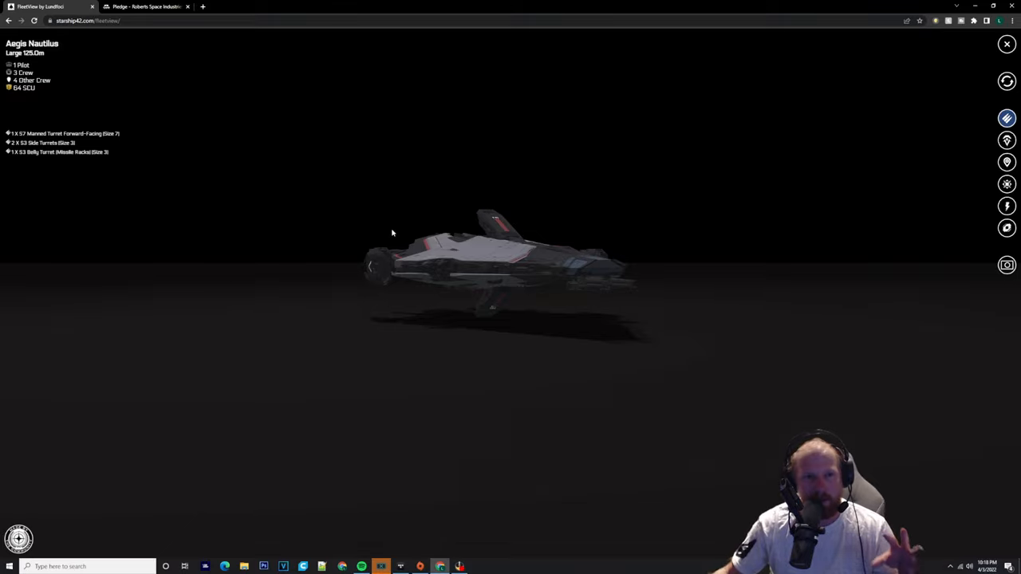
mouse_move(507, 263)
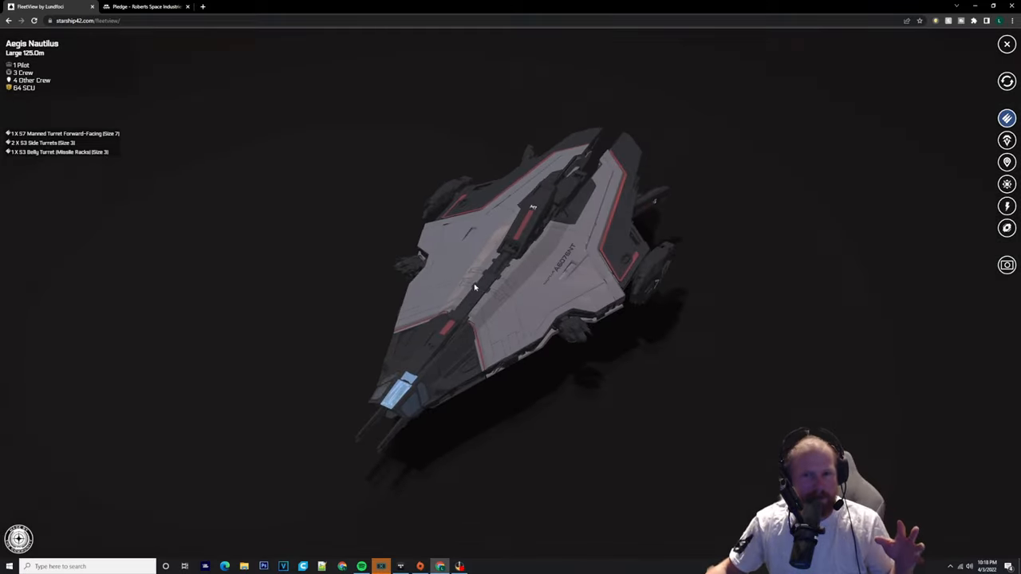
drag(519, 279, 391, 274)
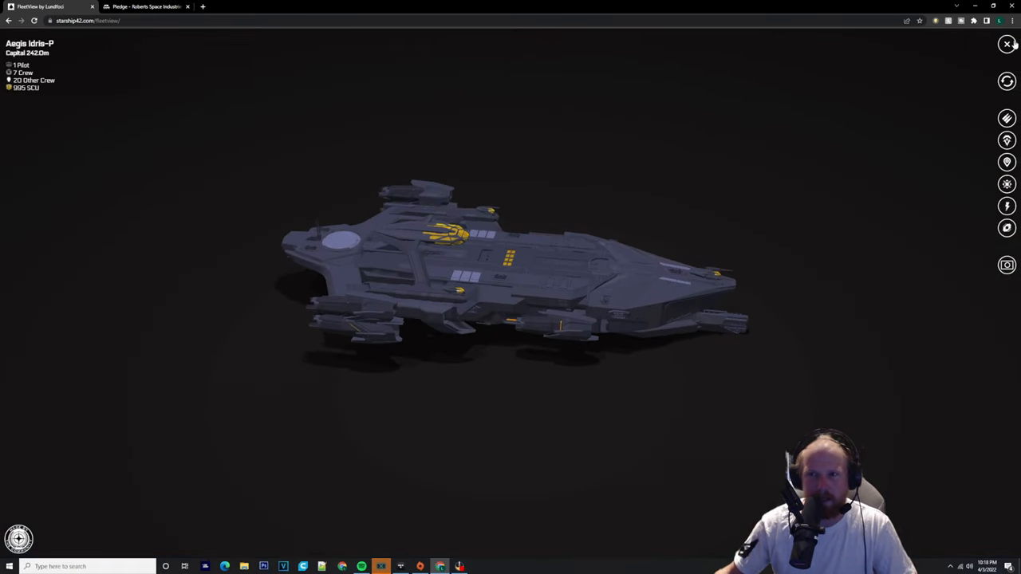
click(1006, 45)
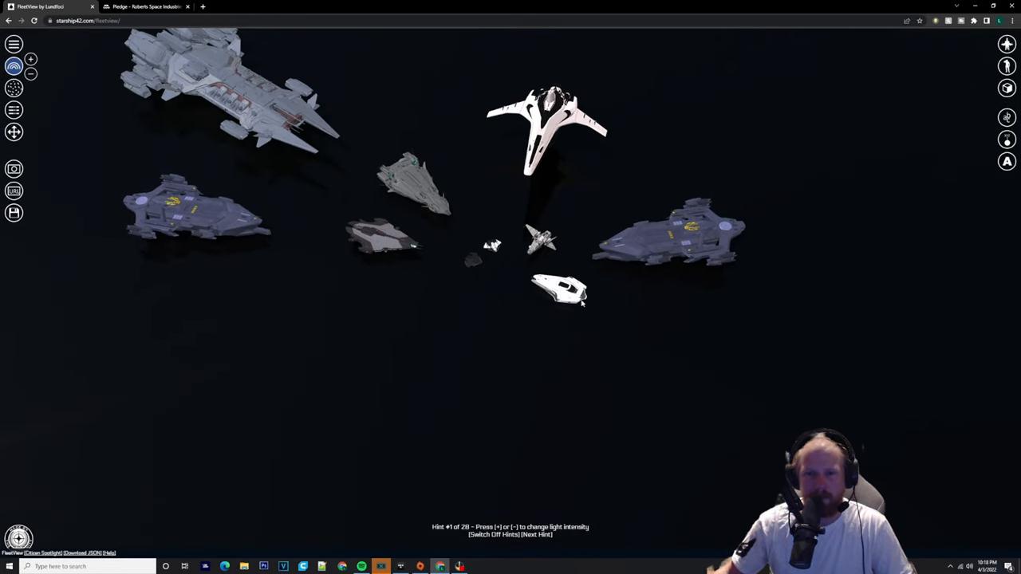
click(558, 290)
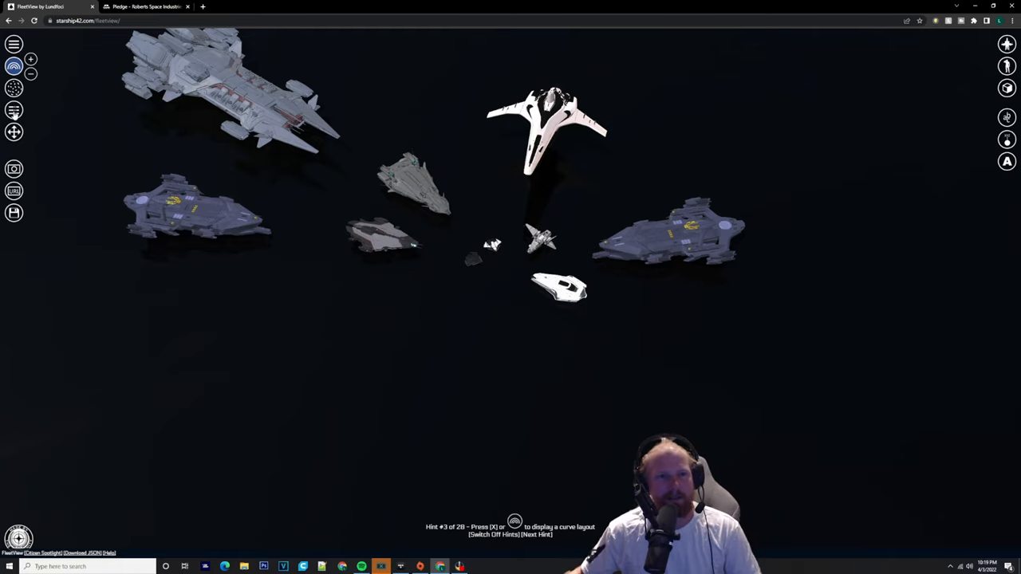
Step: Arrange the fleet in labelled size columns, each ship tagged with name and length
click(13, 109)
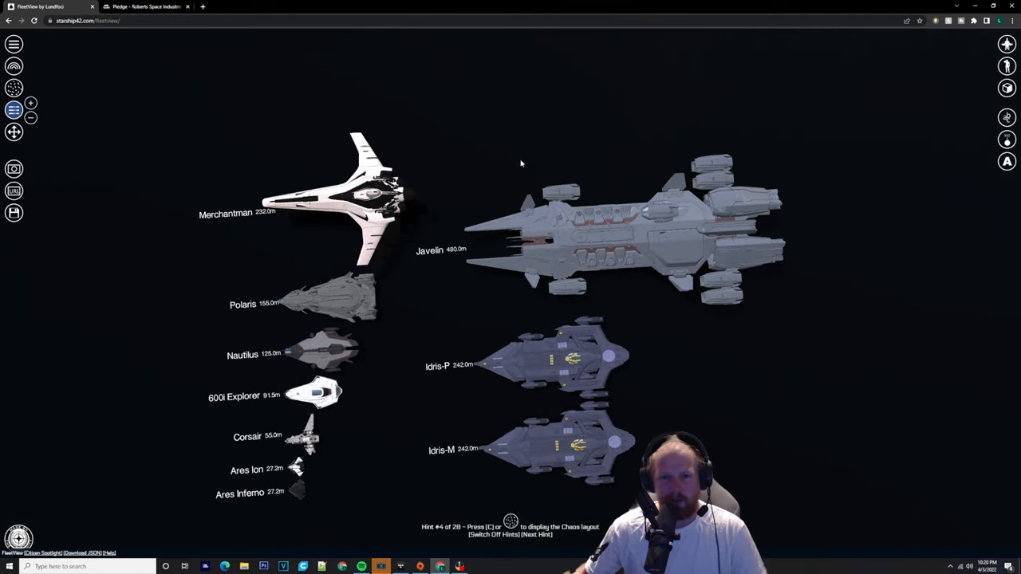
mouse_move(523, 198)
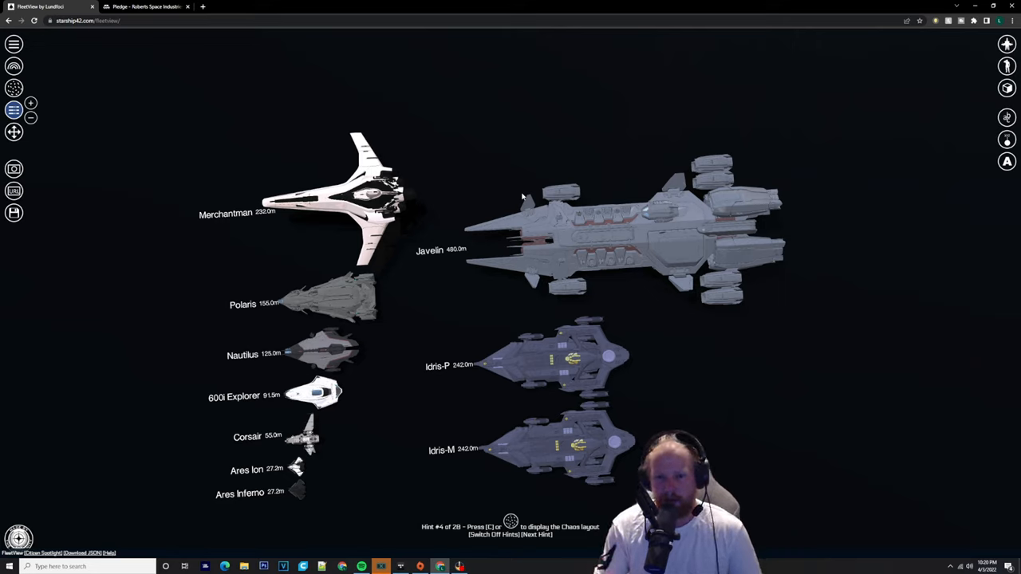
scroll(down, 3)
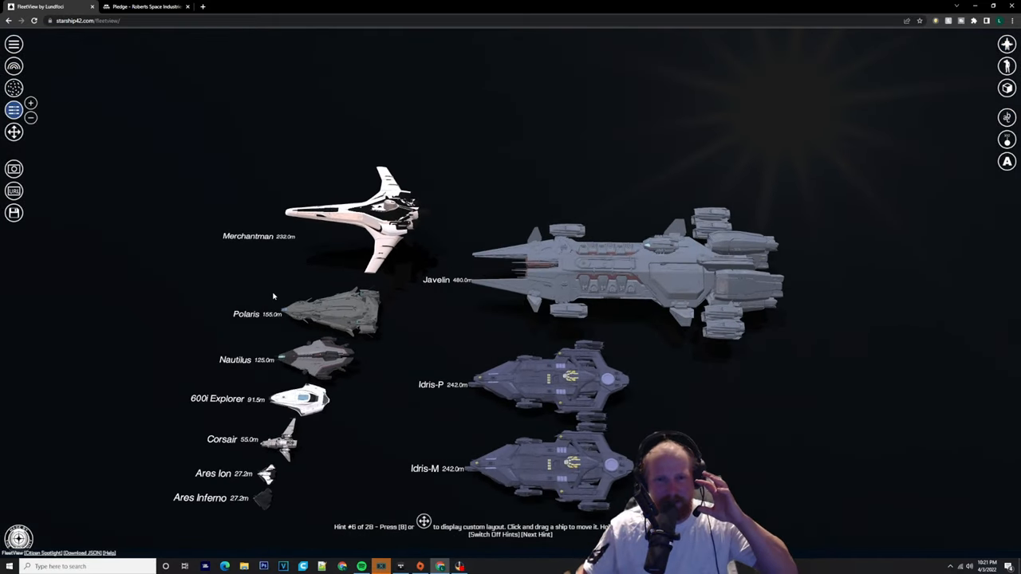
mouse_move(271, 294)
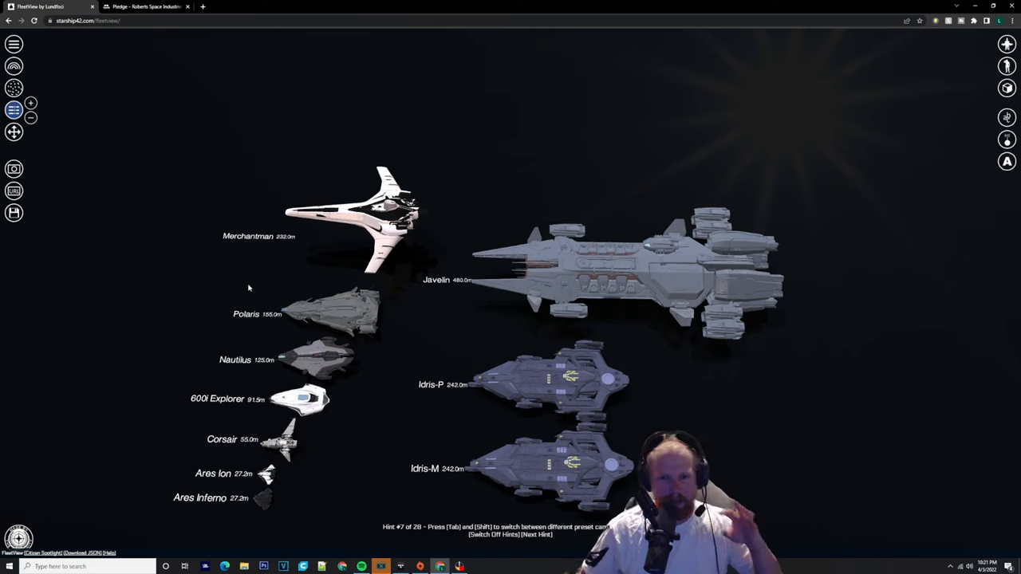
mouse_move(284, 299)
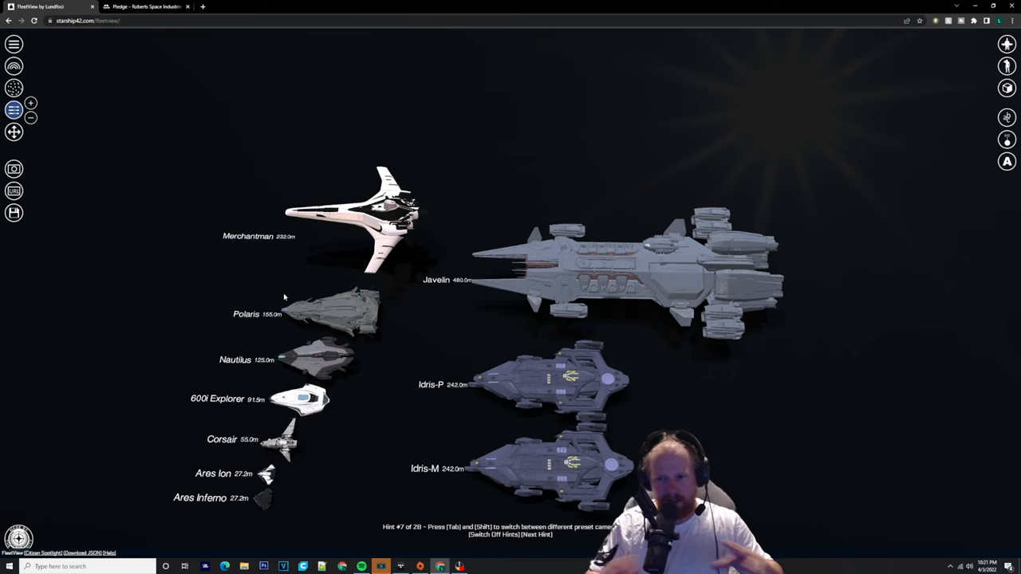